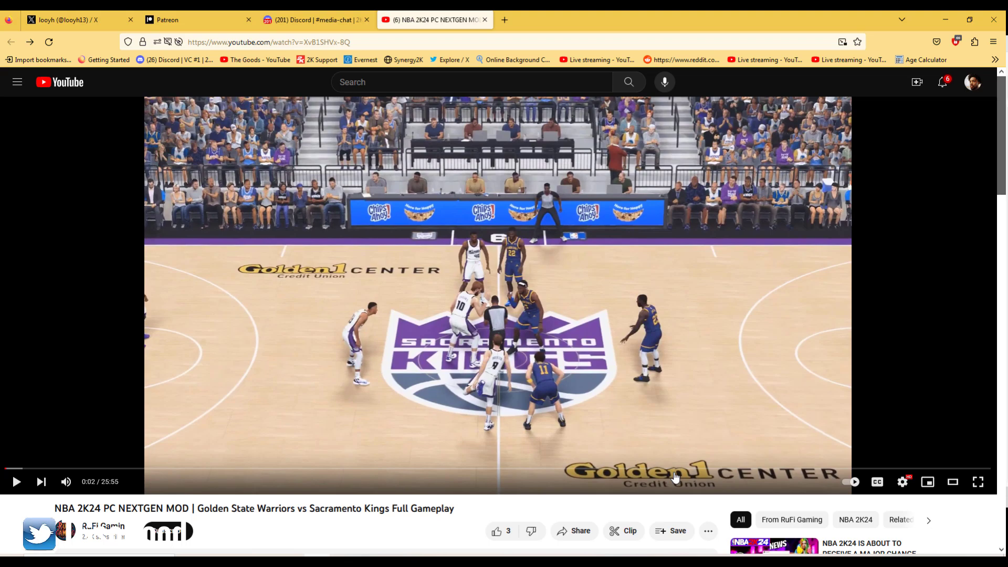
pyautogui.moveTo(476, 502)
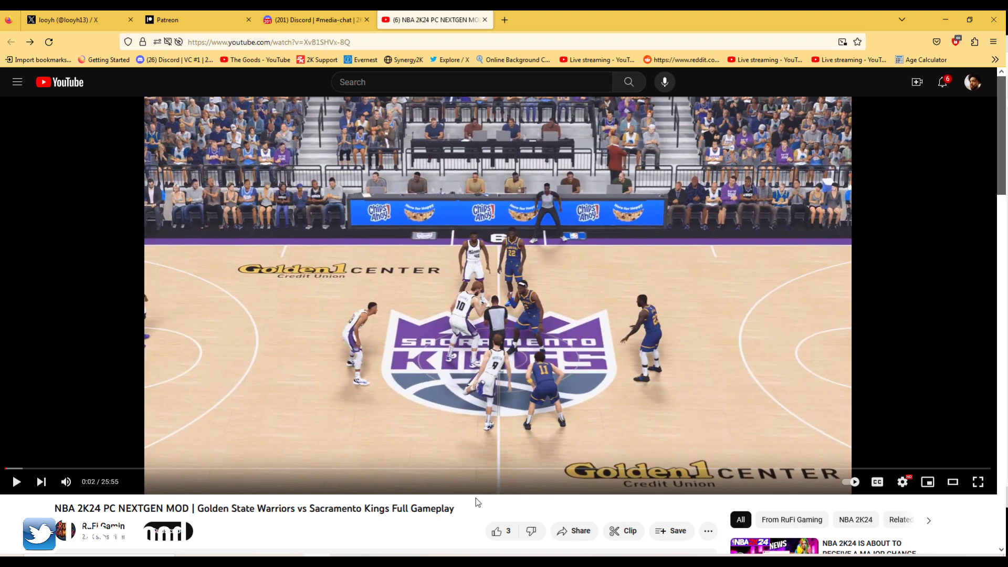
# Mute the NBA 2K24 NEXTGEN MOD gameplay video and let it play to the scoreboard.
pyautogui.click(65, 481)
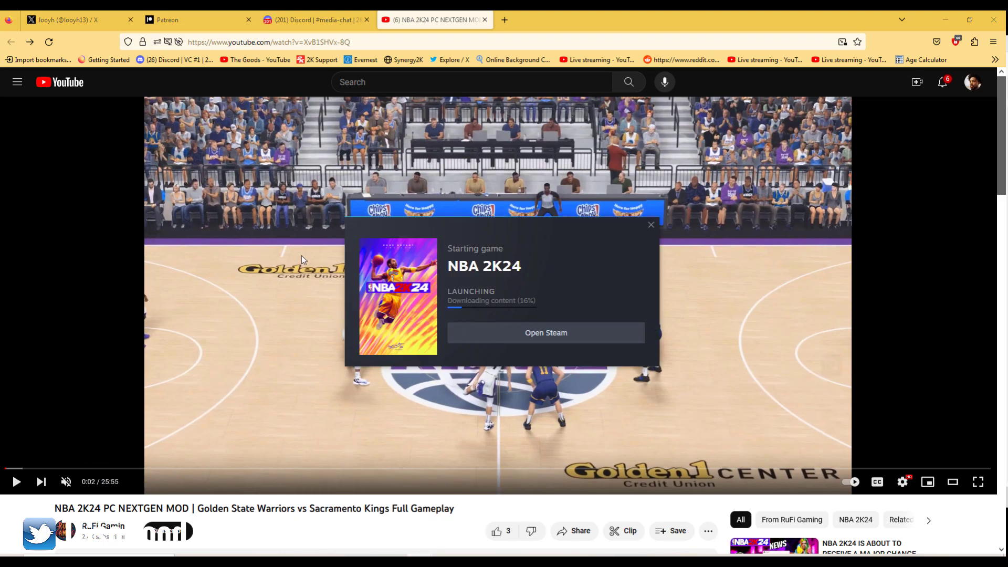
pyautogui.moveTo(64, 379)
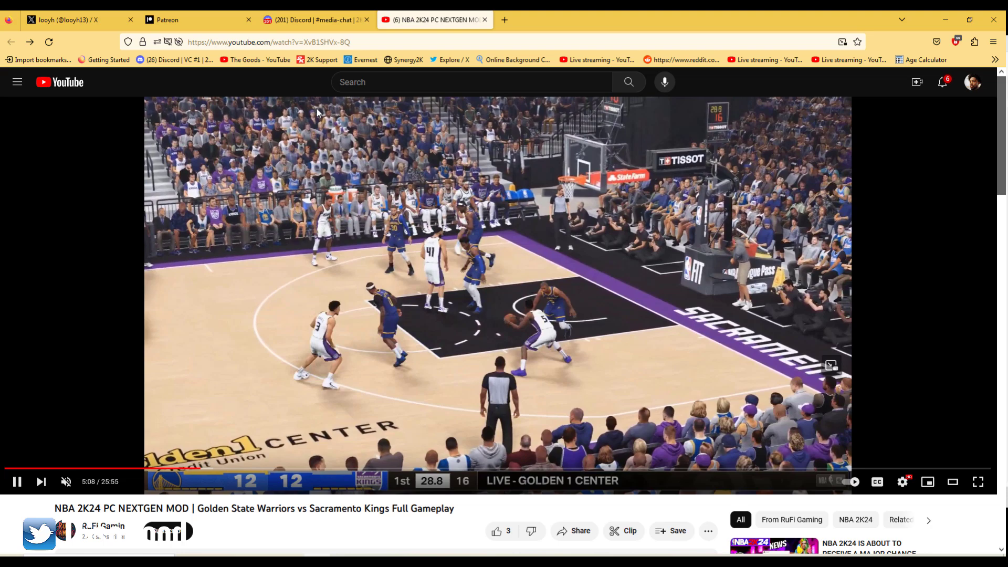
pyautogui.click(71, 19)
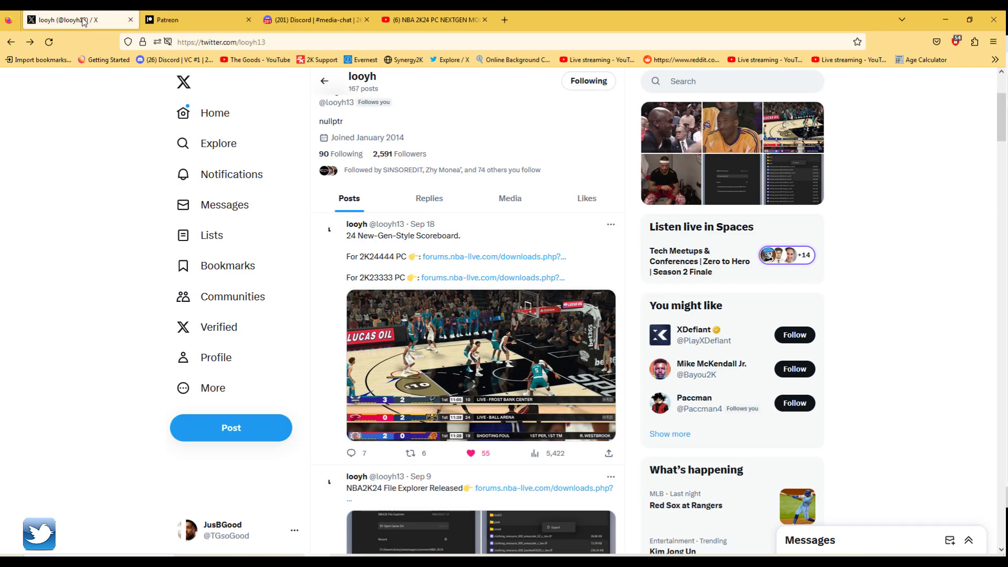
pyautogui.scroll(-3)
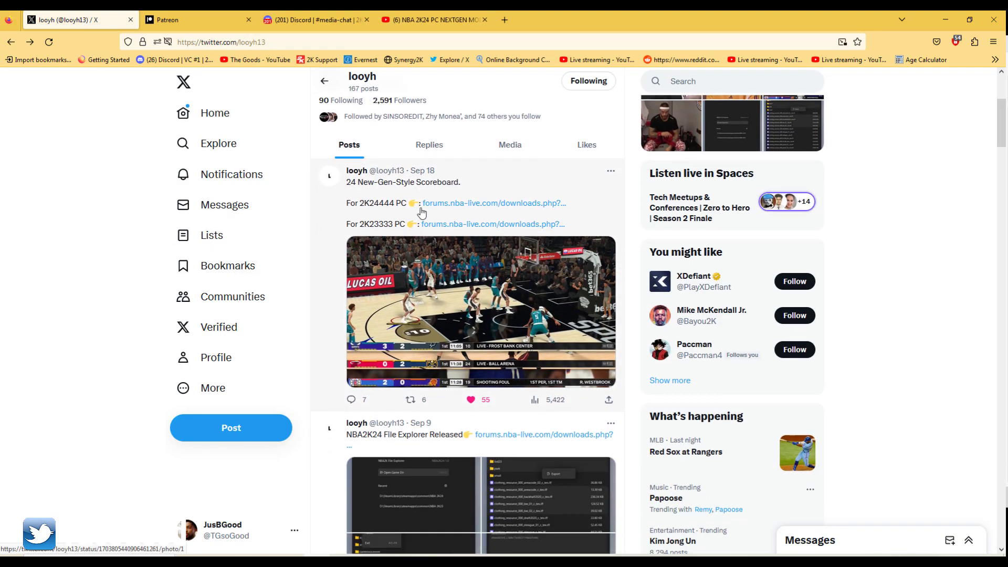
pyautogui.moveTo(339, 220)
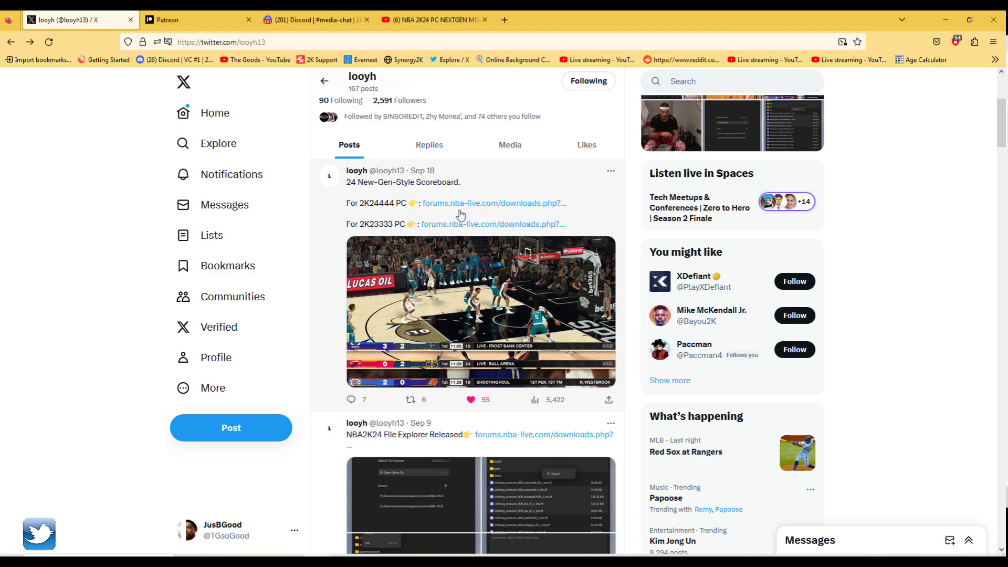
pyautogui.moveTo(437, 311)
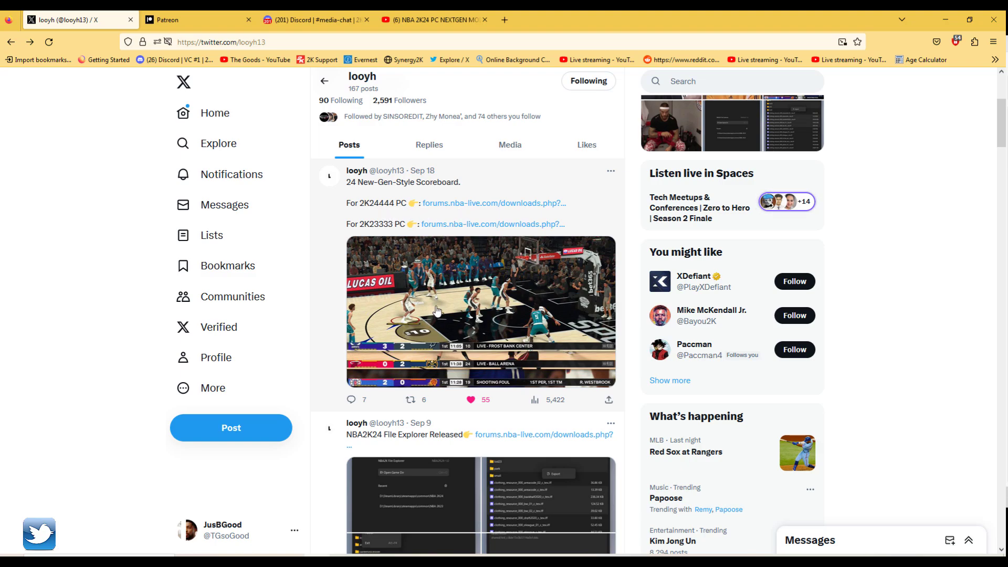
pyautogui.click(480, 311)
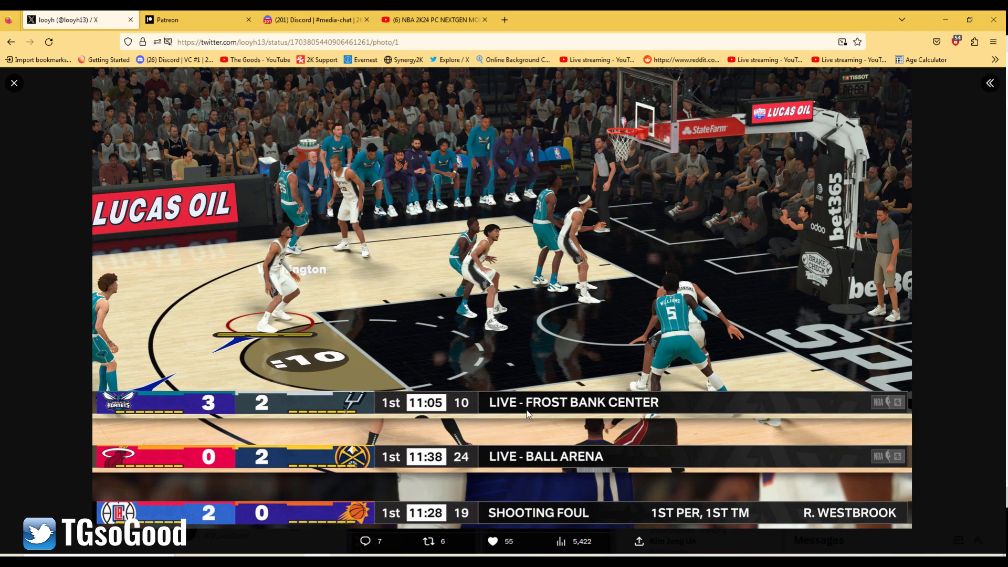
pyautogui.moveTo(575, 432)
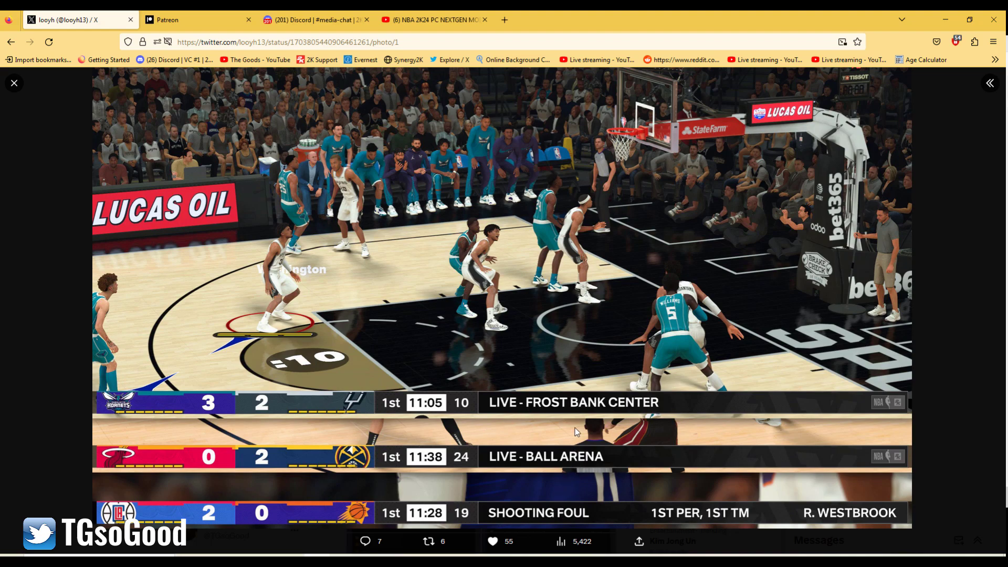
pyautogui.moveTo(936, 333)
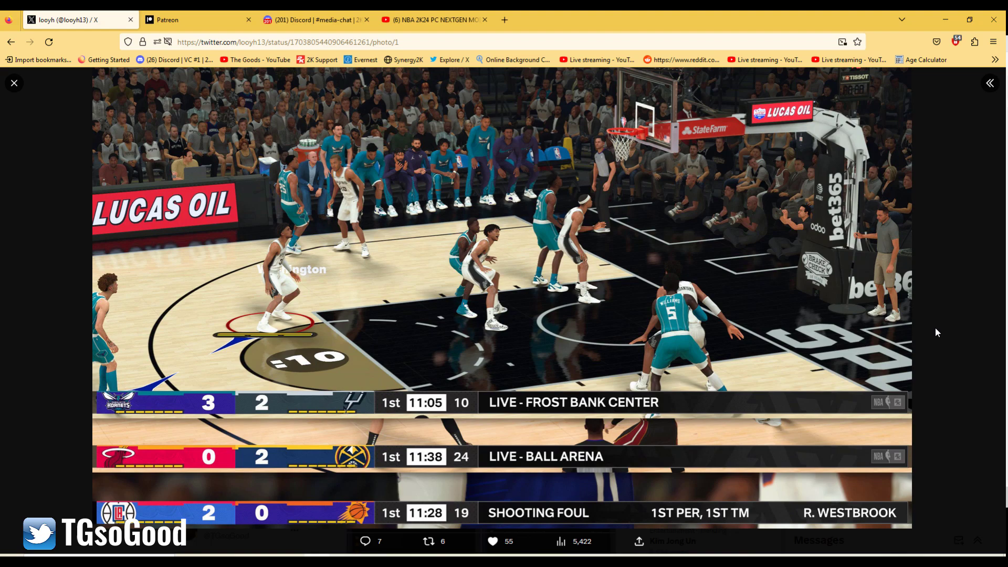
pyautogui.moveTo(498, 426)
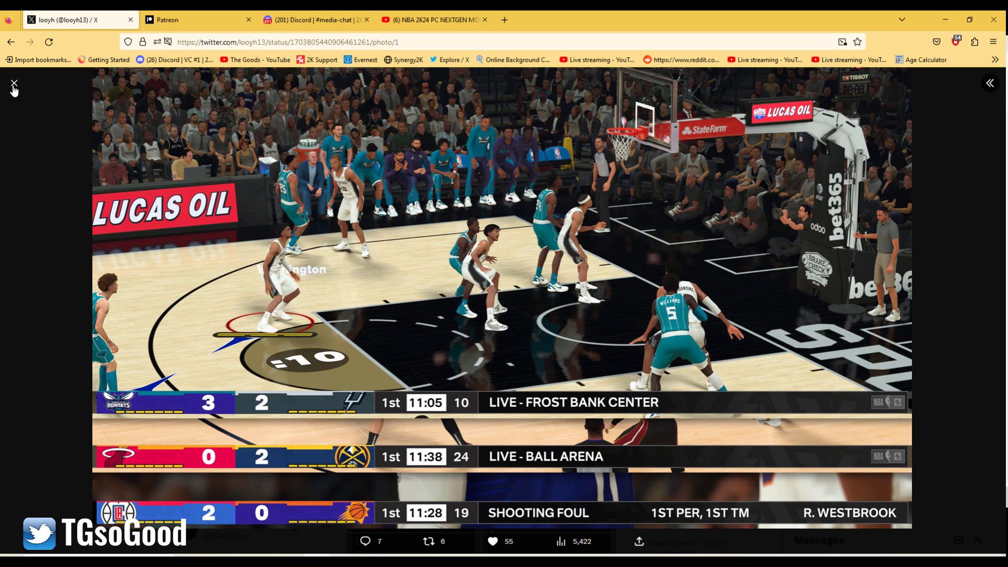
# Close the enlarged scoreboard image and dismiss the NBA 2K24 launch popup.
pyautogui.click(14, 84)
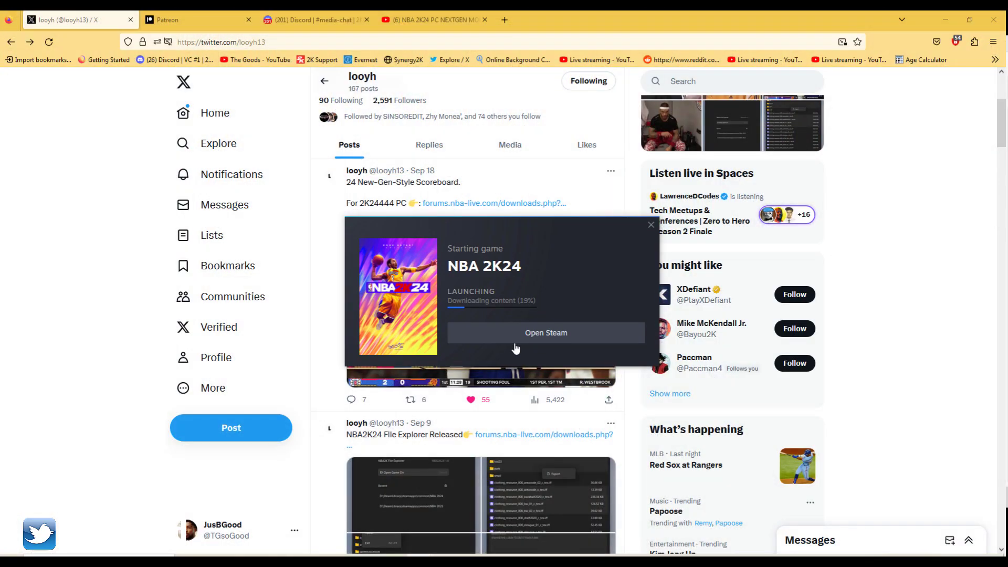
pyautogui.click(650, 225)
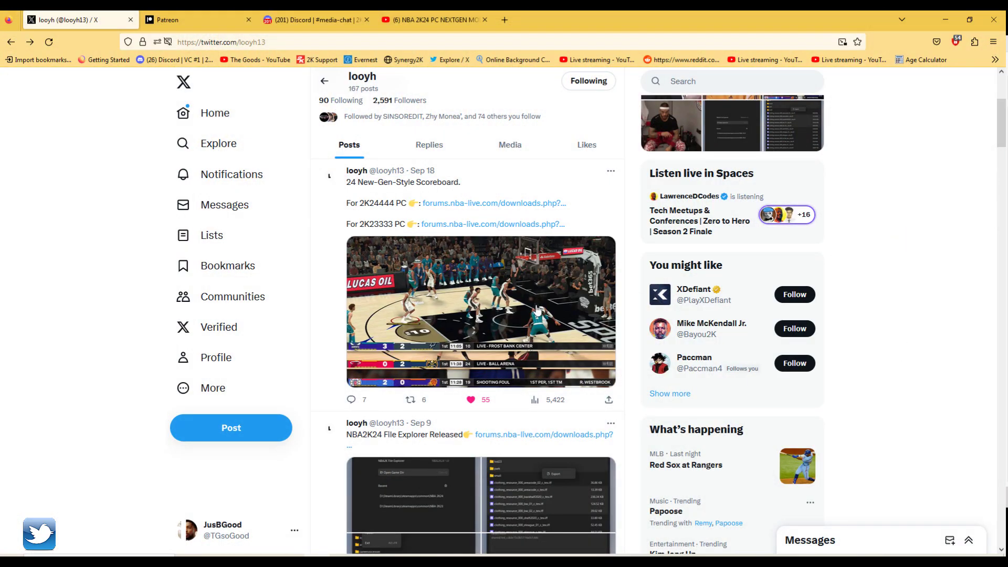
pyautogui.moveTo(485, 203)
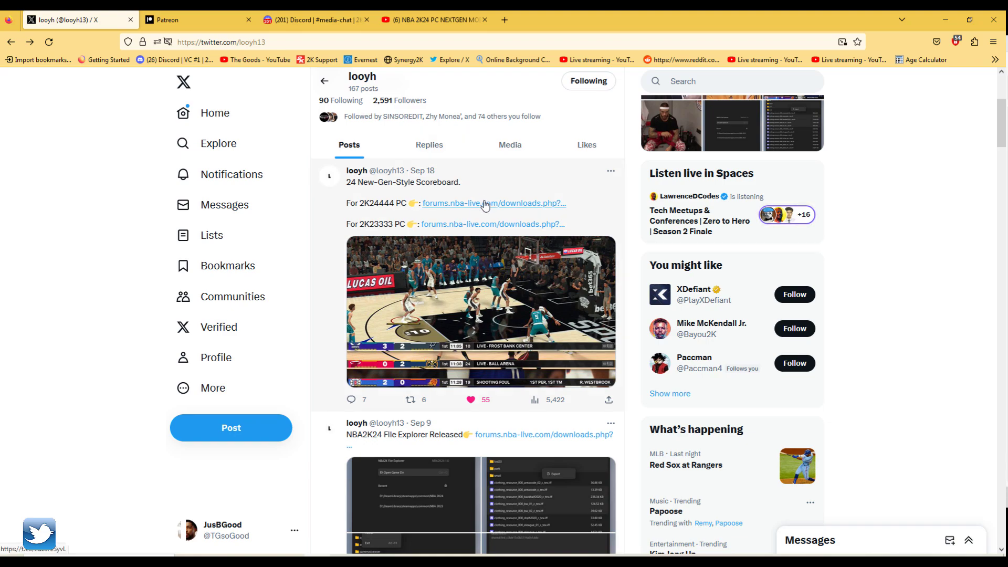
# Download the 2K24 New Gen Scoreboard zip from the NLSC Forum 2K24 PC link.
pyautogui.click(494, 202)
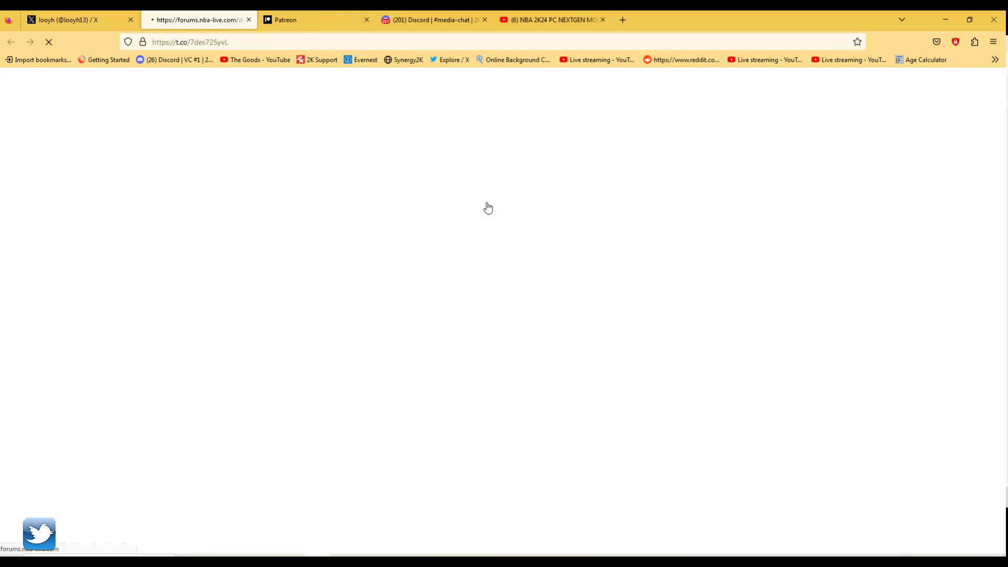
pyautogui.click(64, 19)
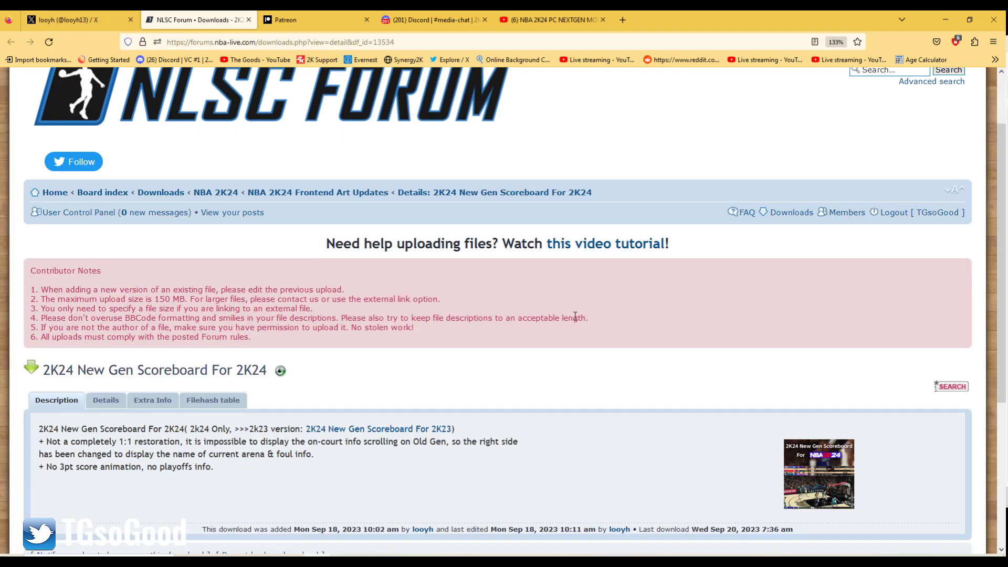
pyautogui.scroll(-3)
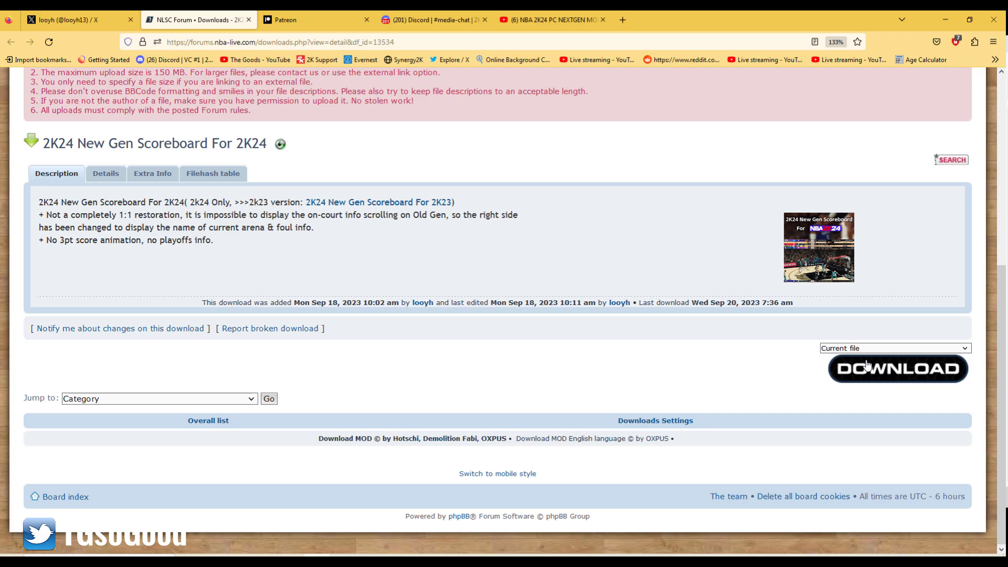
pyautogui.click(897, 369)
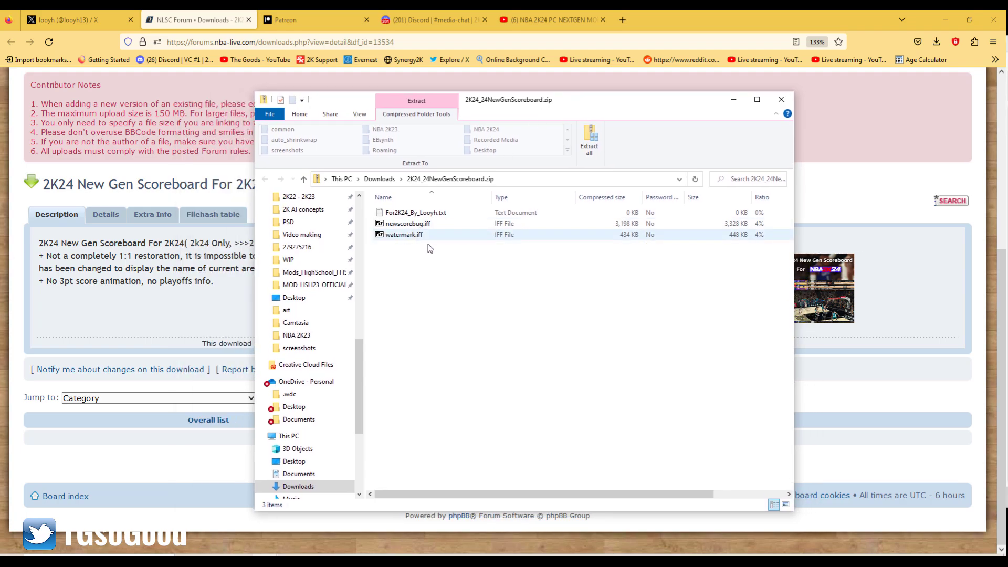
# Read the archive's readme text file, then bring up the pinned NBA 2K24 folder.
pyautogui.click(417, 212)
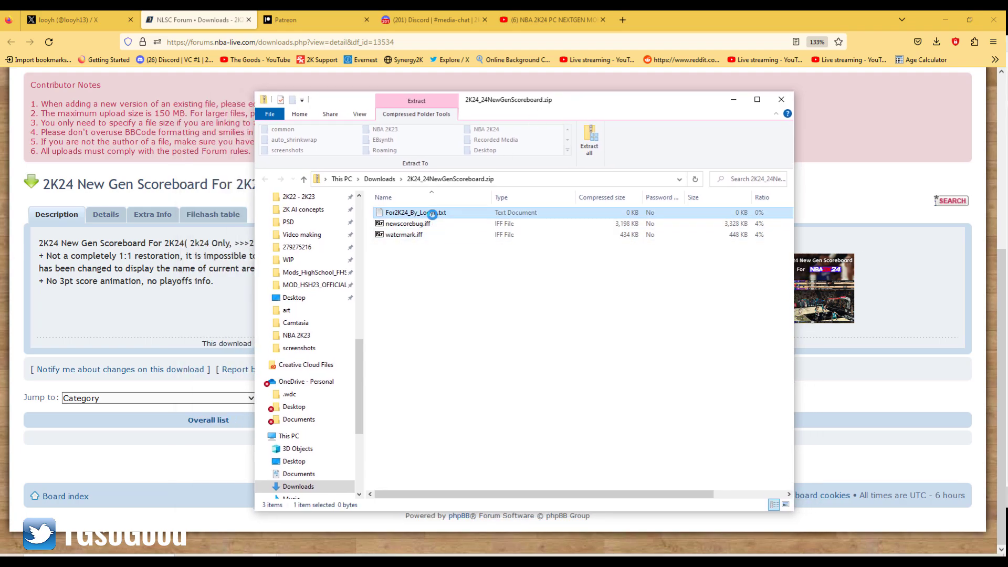
pyautogui.doubleClick(417, 212)
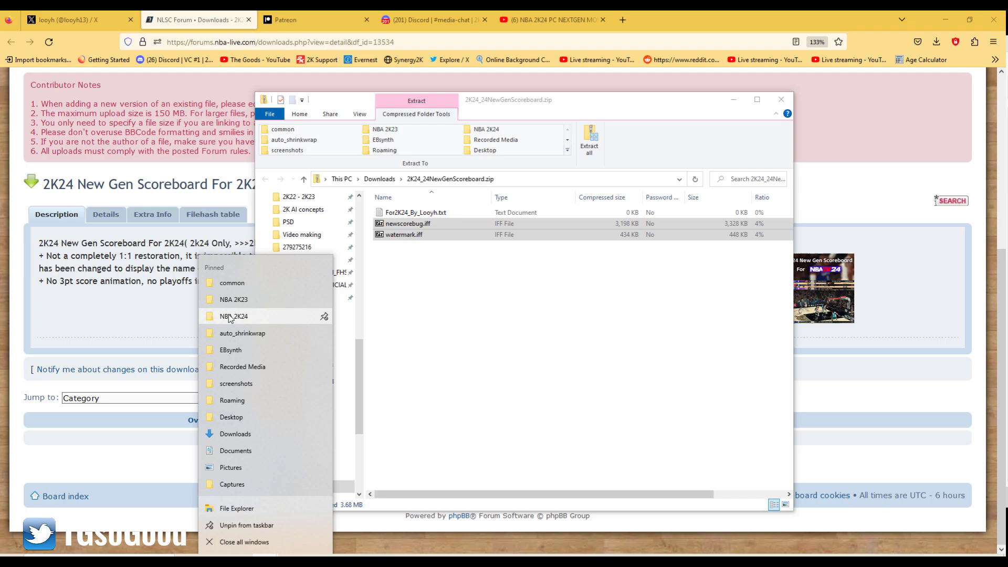
pyautogui.click(234, 316)
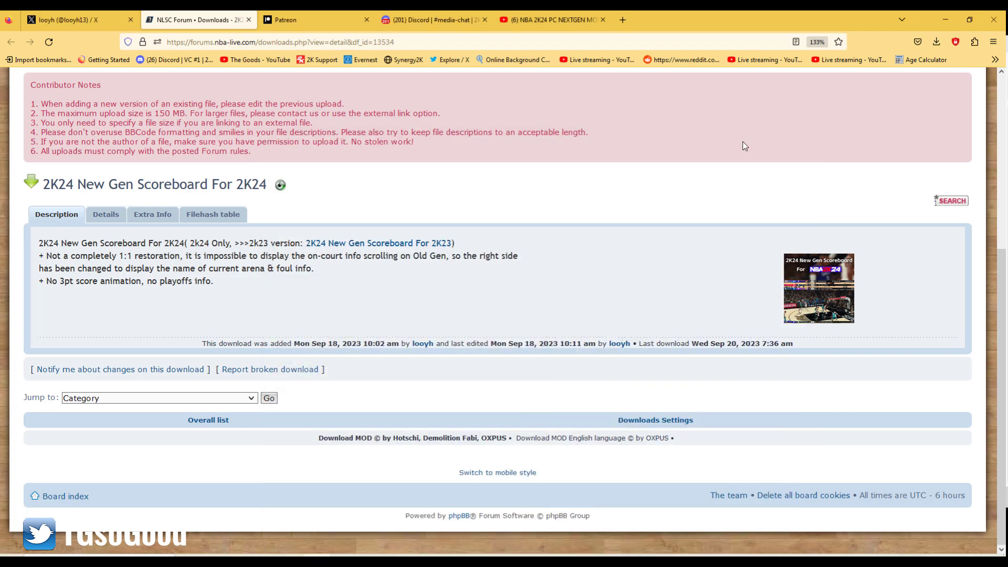
pyautogui.moveTo(342, 113)
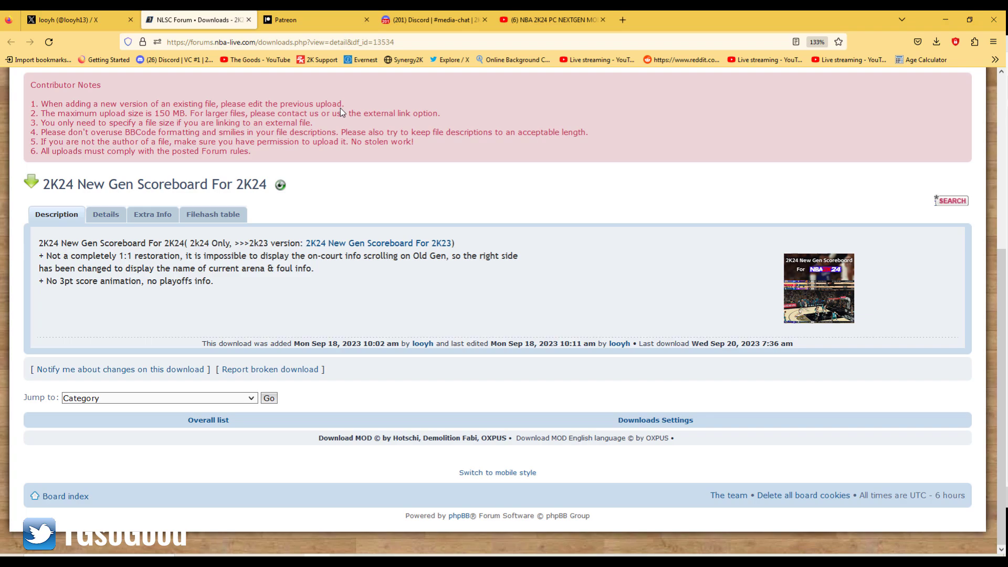
pyautogui.moveTo(188, 195)
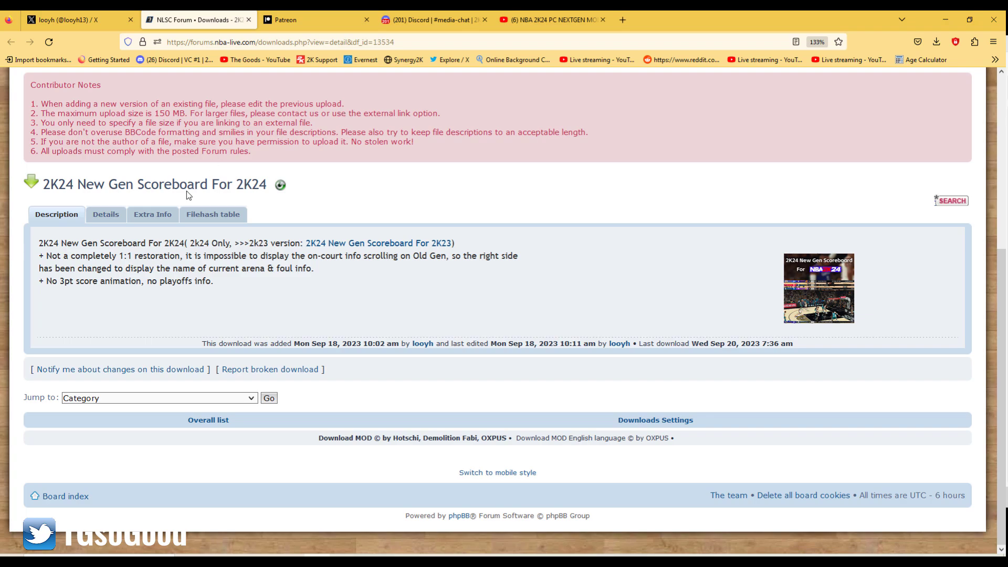
pyautogui.moveTo(266, 293)
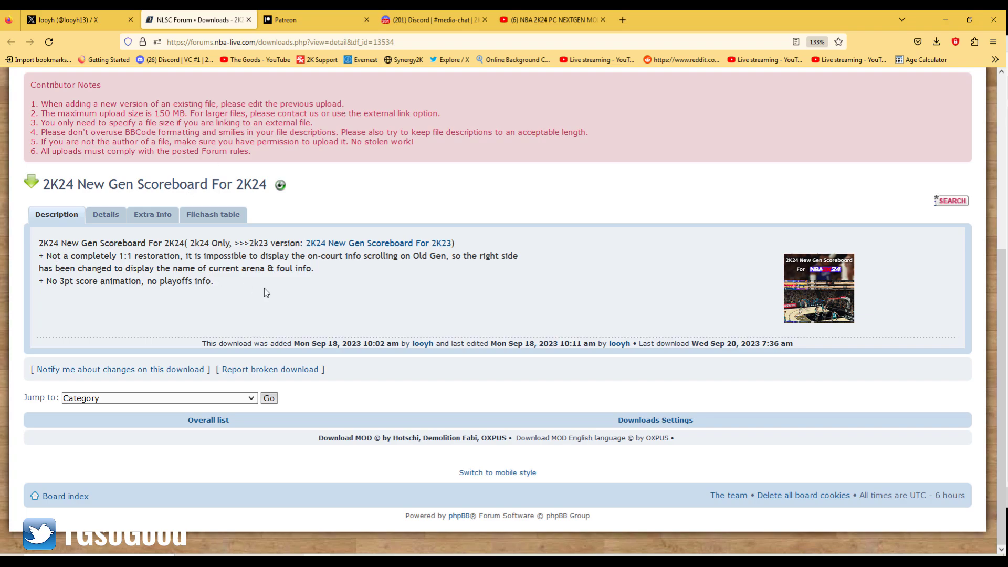
pyautogui.moveTo(40, 242); pyautogui.dragTo(214, 282)
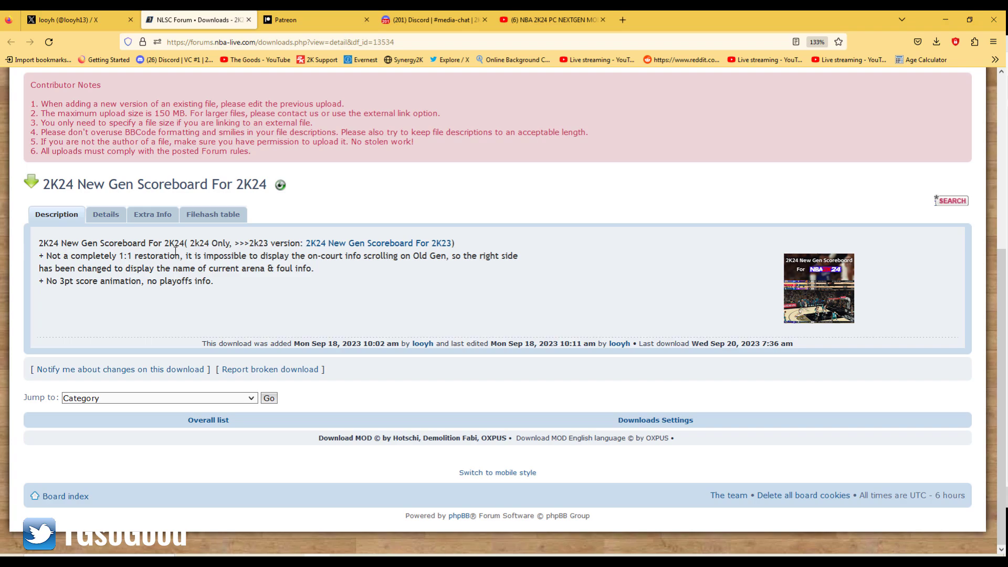
pyautogui.moveTo(266, 454)
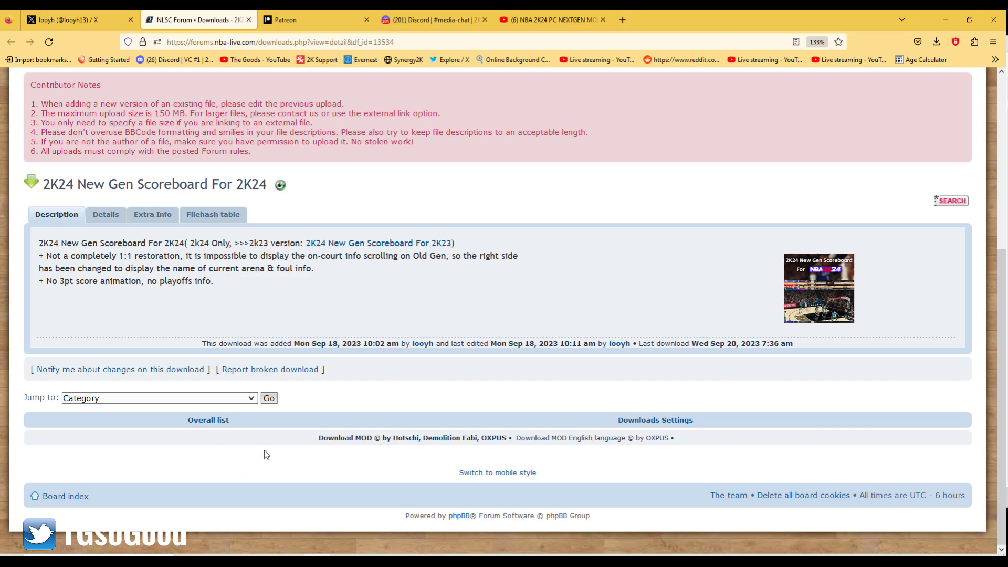
pyautogui.moveTo(364, 290)
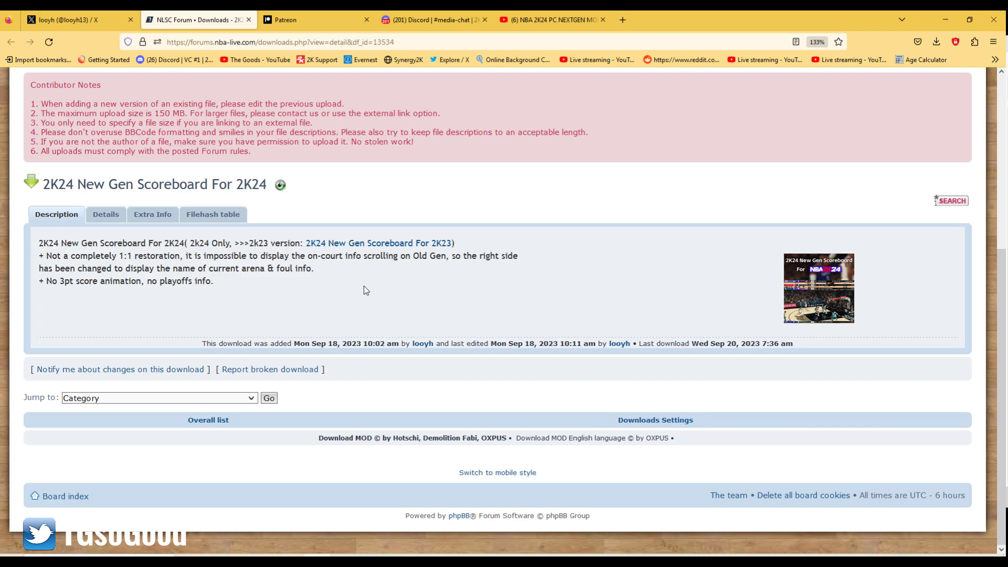
pyautogui.moveTo(555, 279)
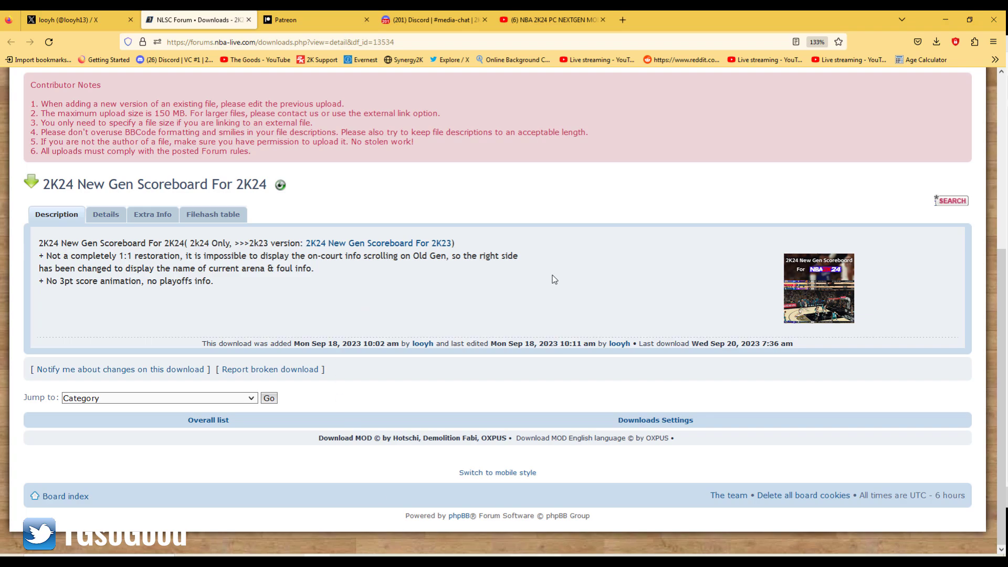
pyautogui.moveTo(826, 251)
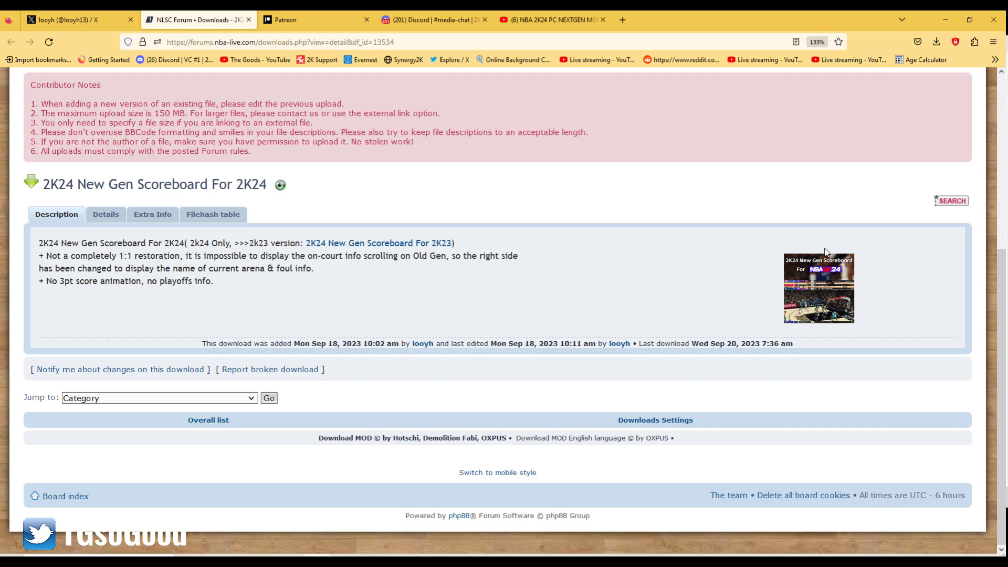
pyautogui.moveTo(818, 285)
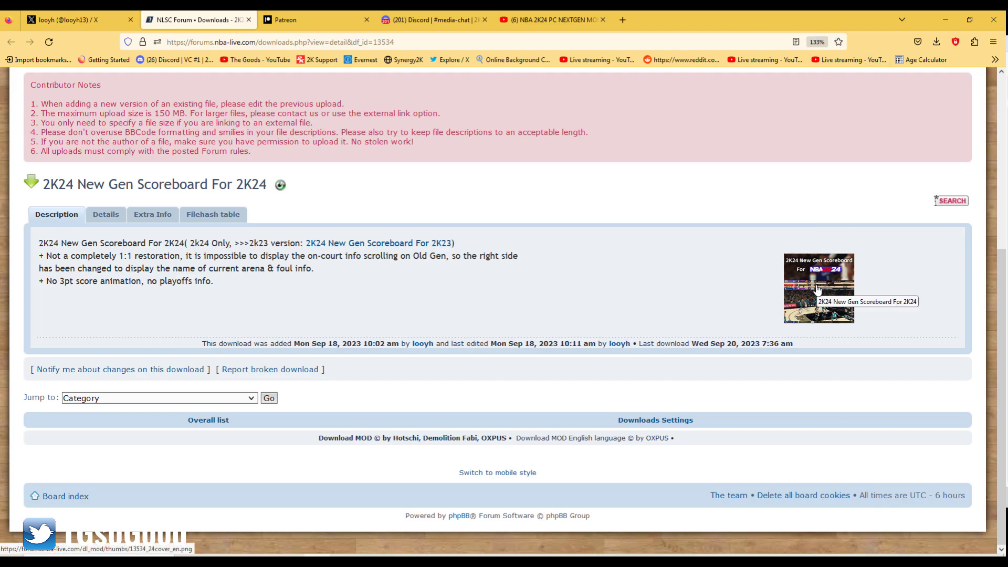
pyautogui.click(817, 287)
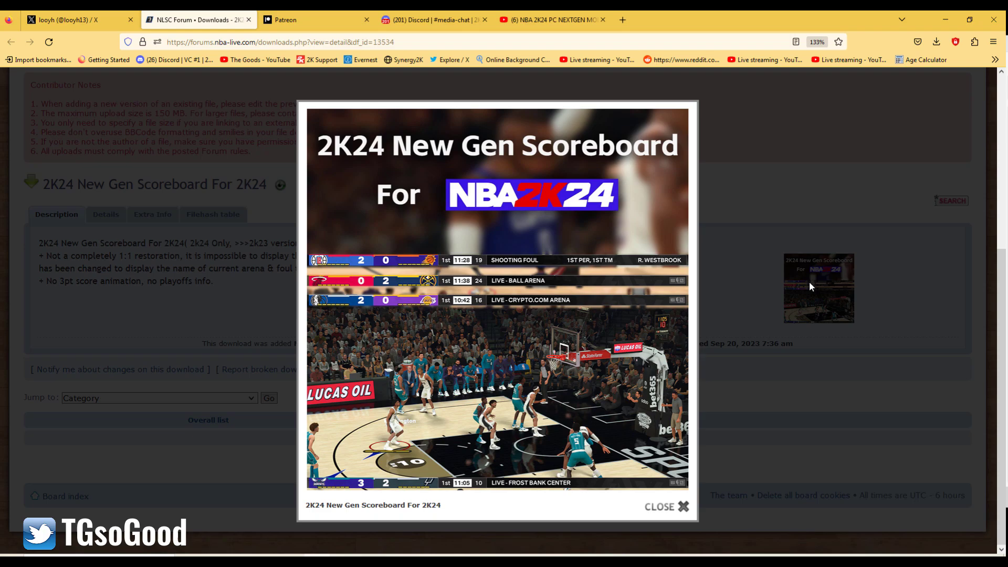
pyautogui.moveTo(788, 187)
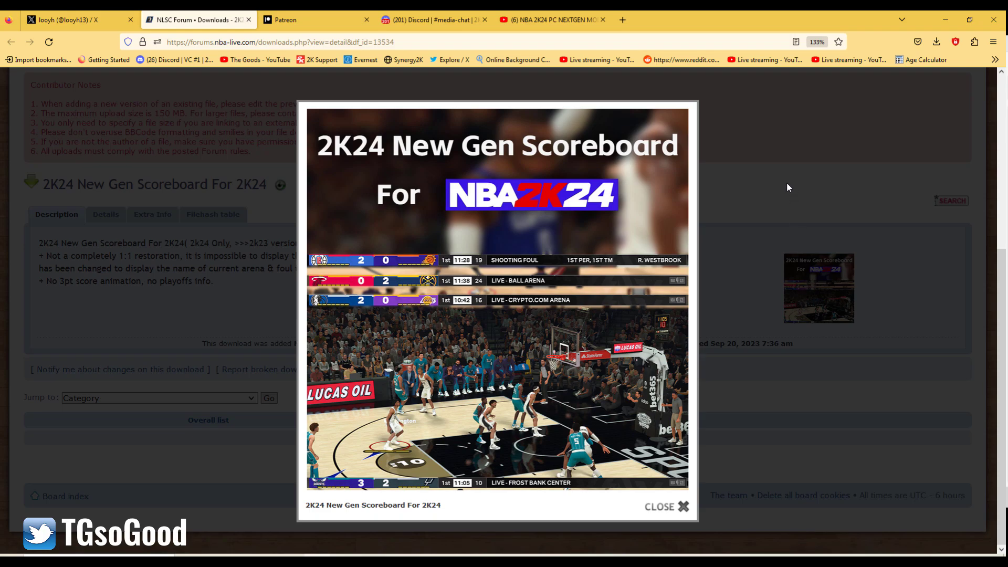
pyautogui.click(666, 506)
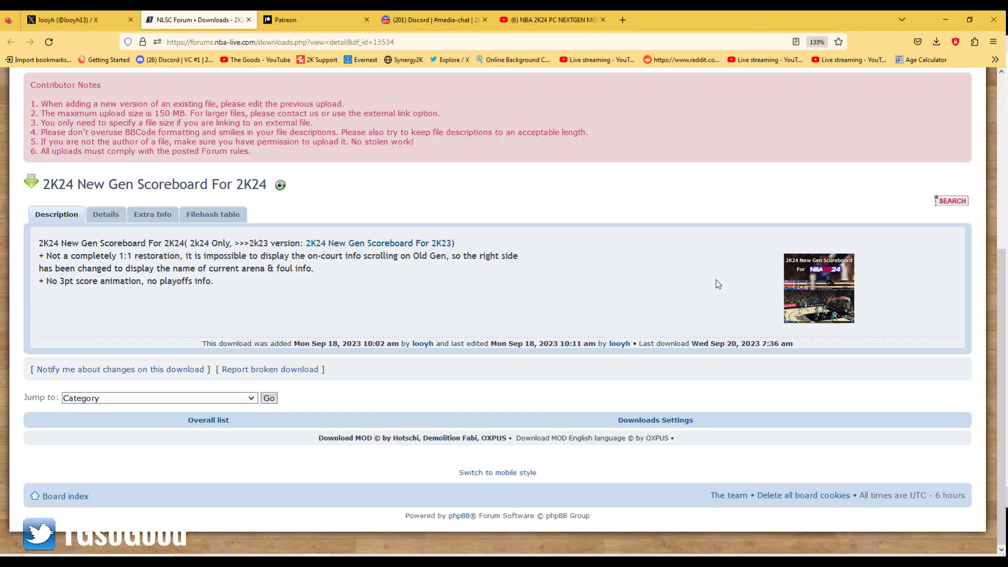
pyautogui.moveTo(674, 281)
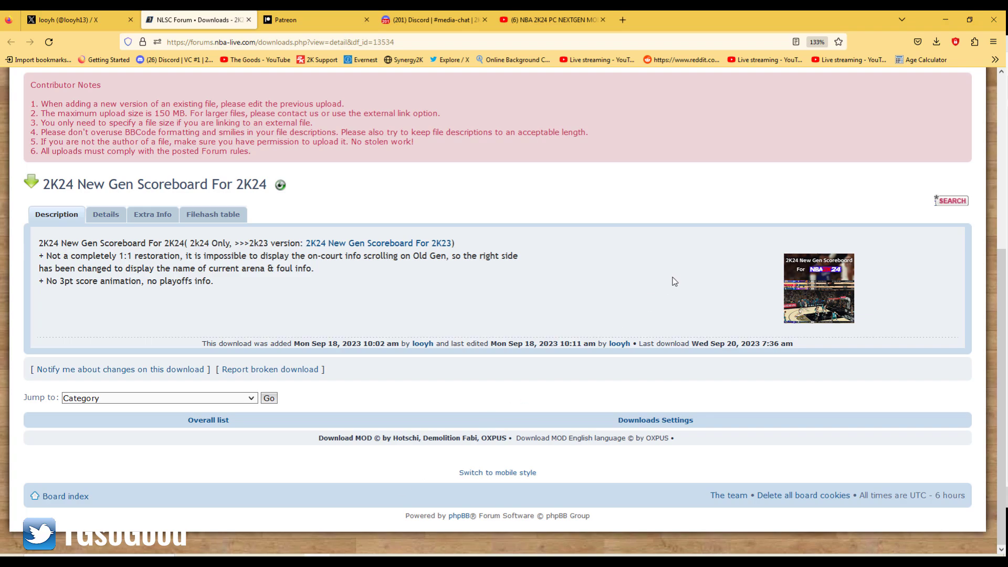
pyautogui.moveTo(668, 281)
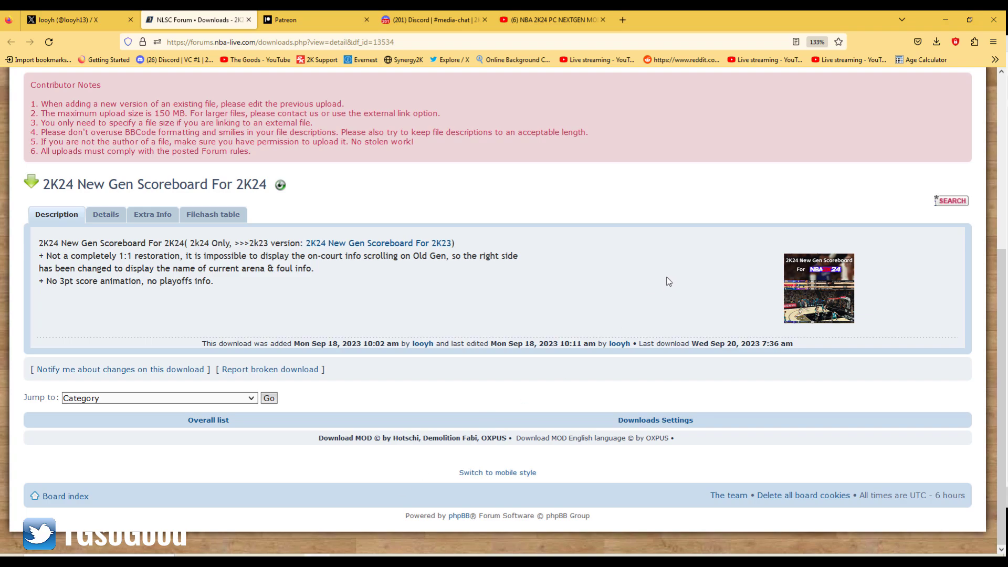
pyautogui.moveTo(655, 290)
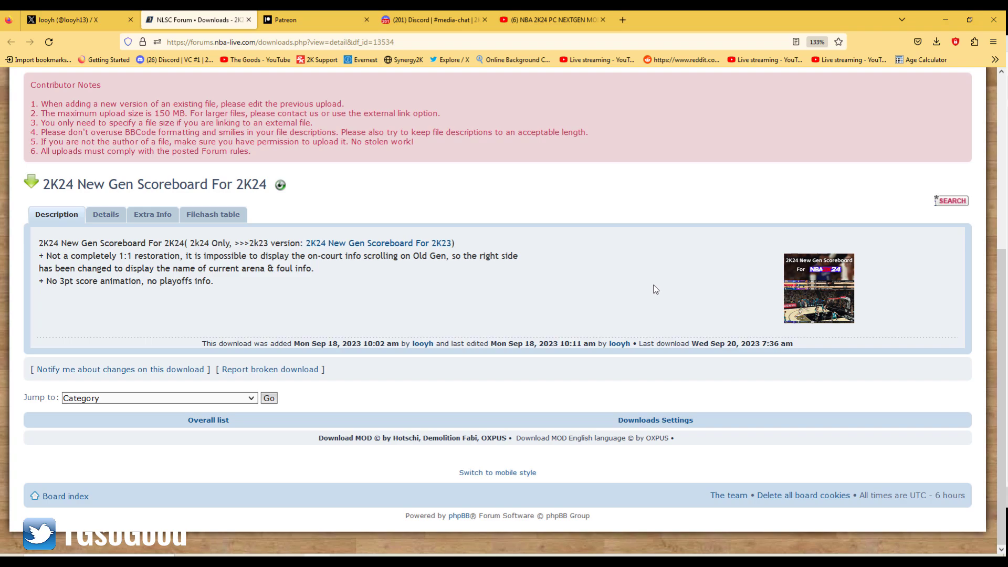